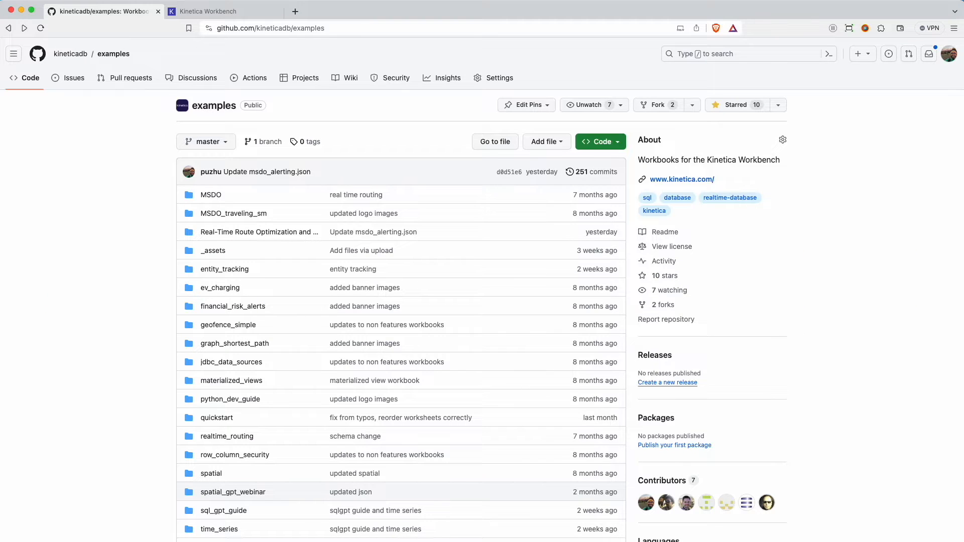
mouse_move(354, 474)
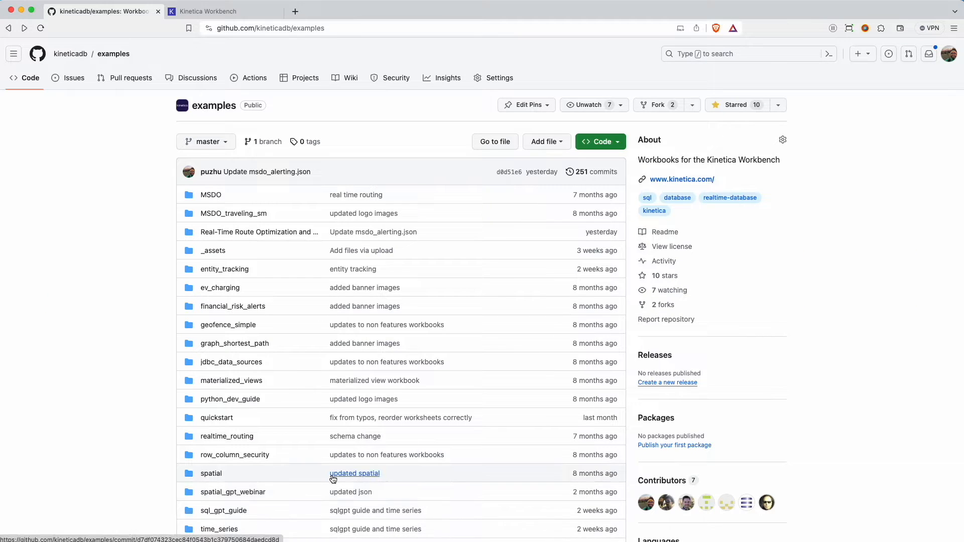
Open msdo_alerting.json from the Real-Time Route Optimization and Alerting folder as raw JSON
left_click(260, 232)
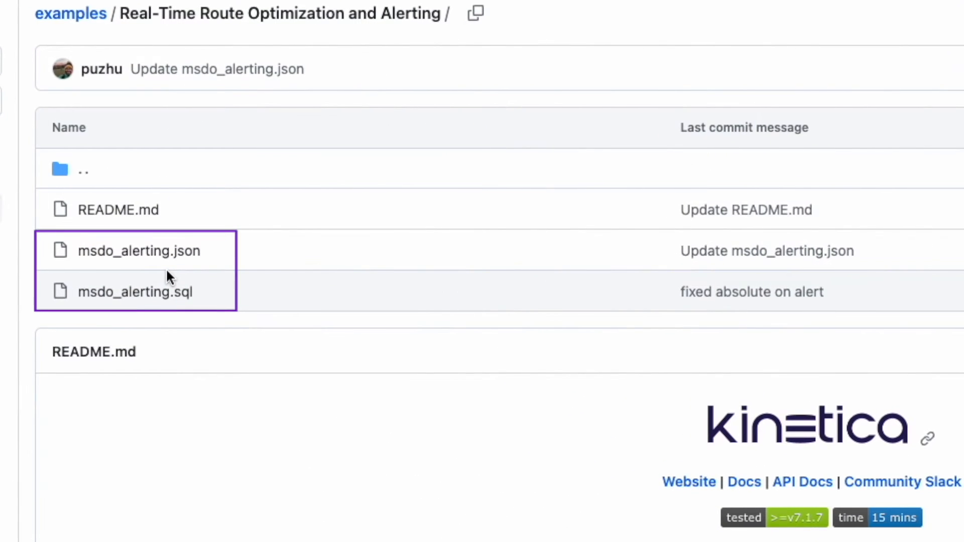
mouse_move(139, 251)
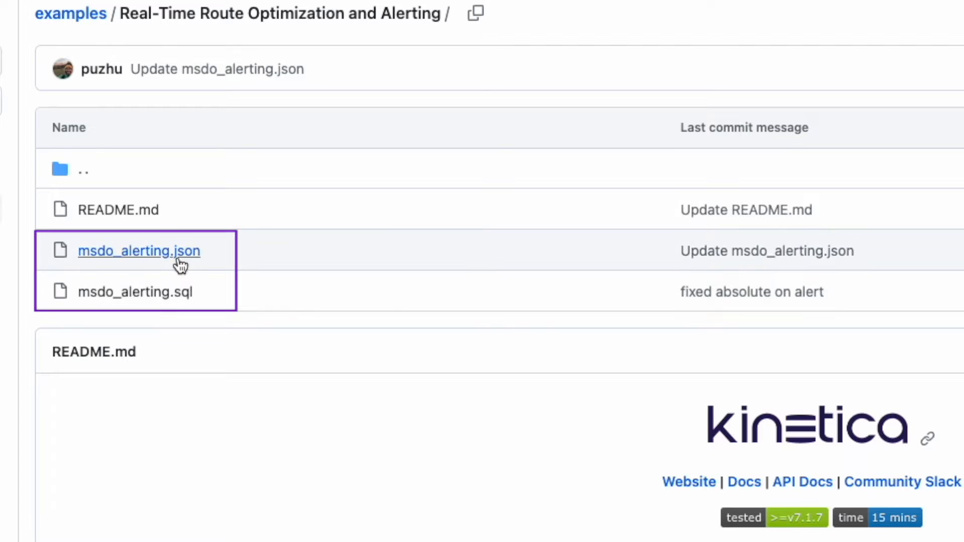
left_click(139, 251)
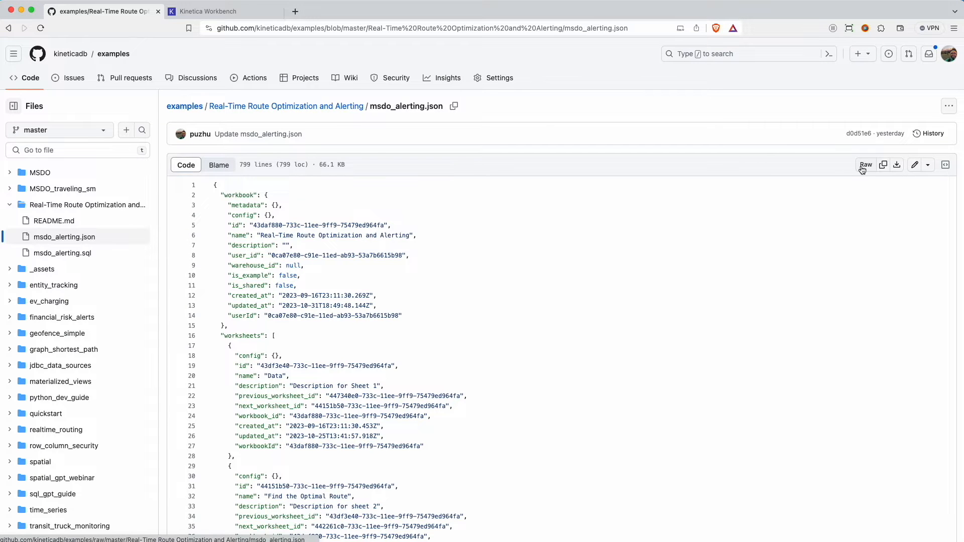
left_click(865, 165)
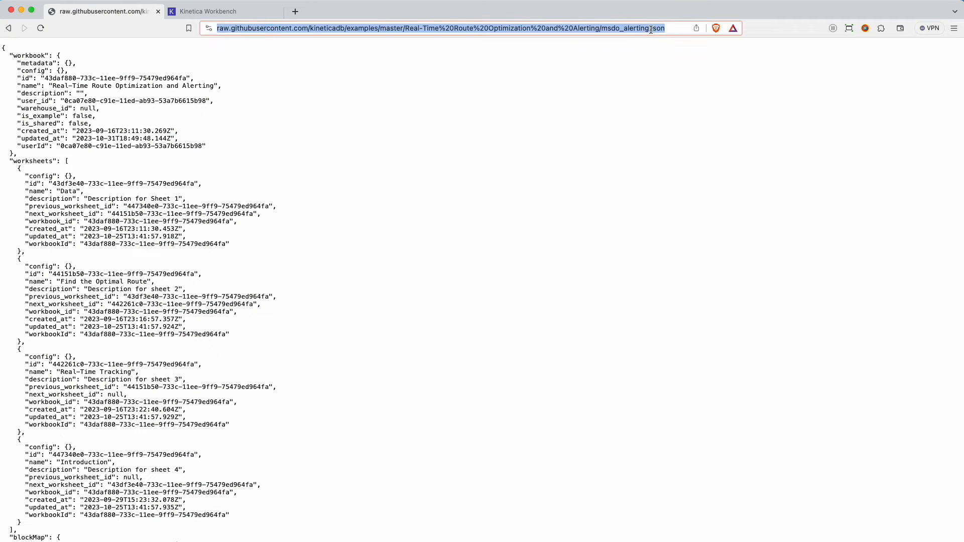
Import the workbook from the raw GitHub file URL and scroll through the Introduction worksheet
left_click(209, 11)
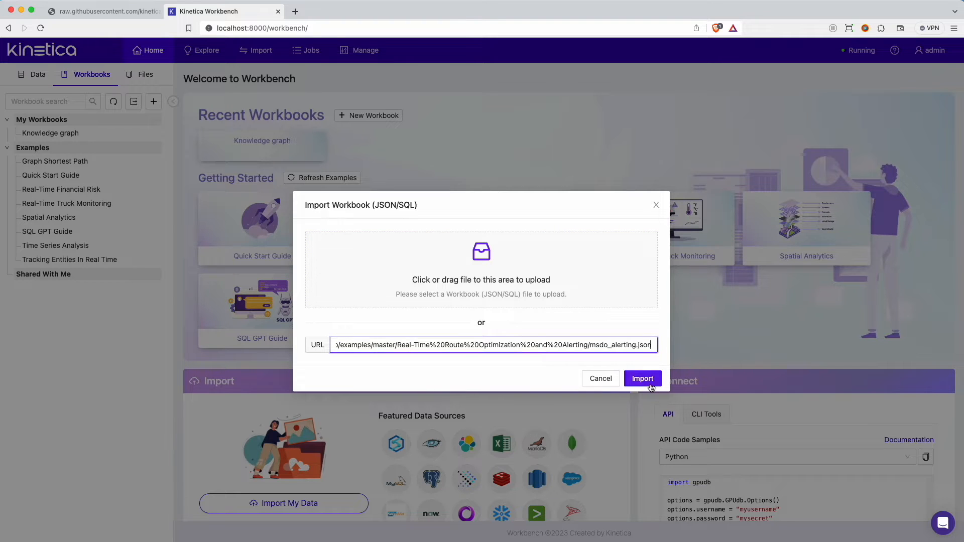
left_click(642, 378)
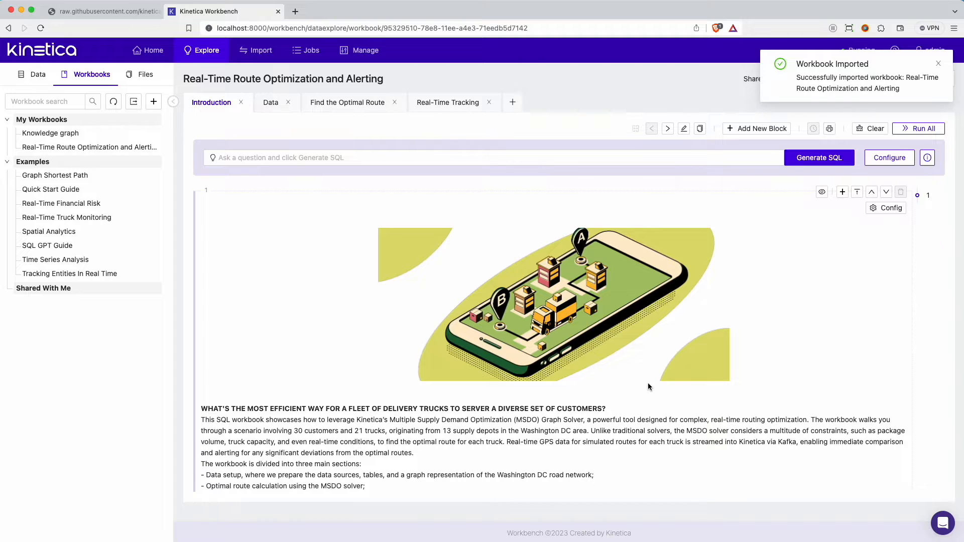
scroll("down", 3)
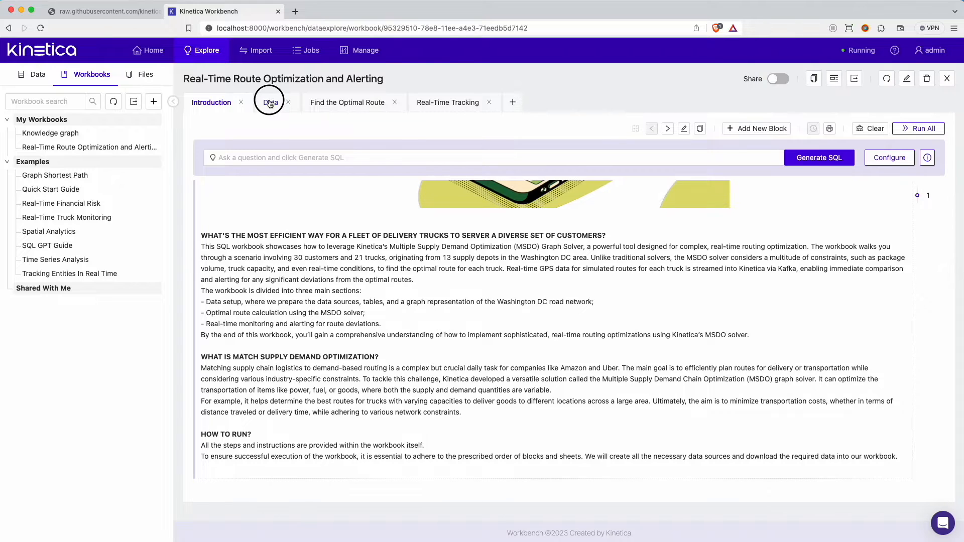
Run the Data block creating the S3 data source, Kafka credential and Kafka topic data source
left_click(270, 102)
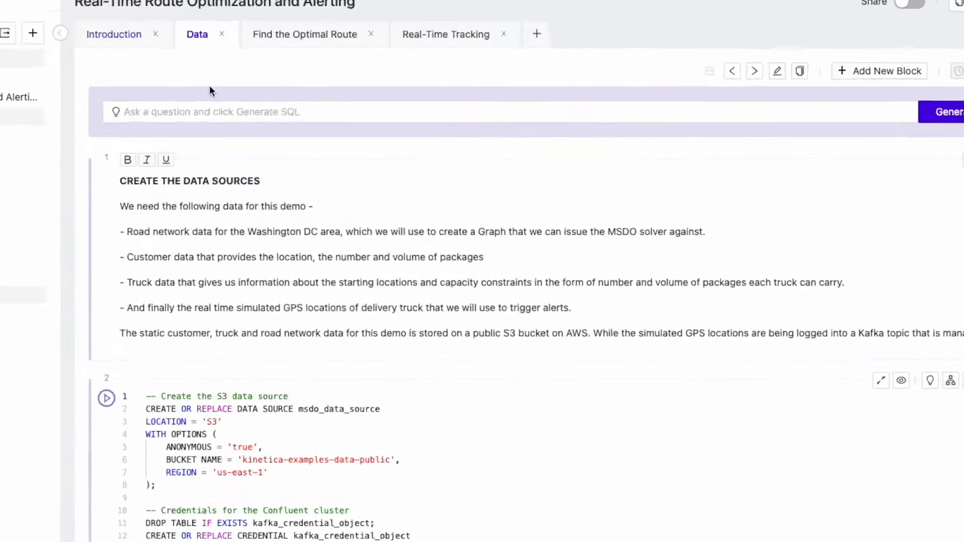
scroll("down", 3)
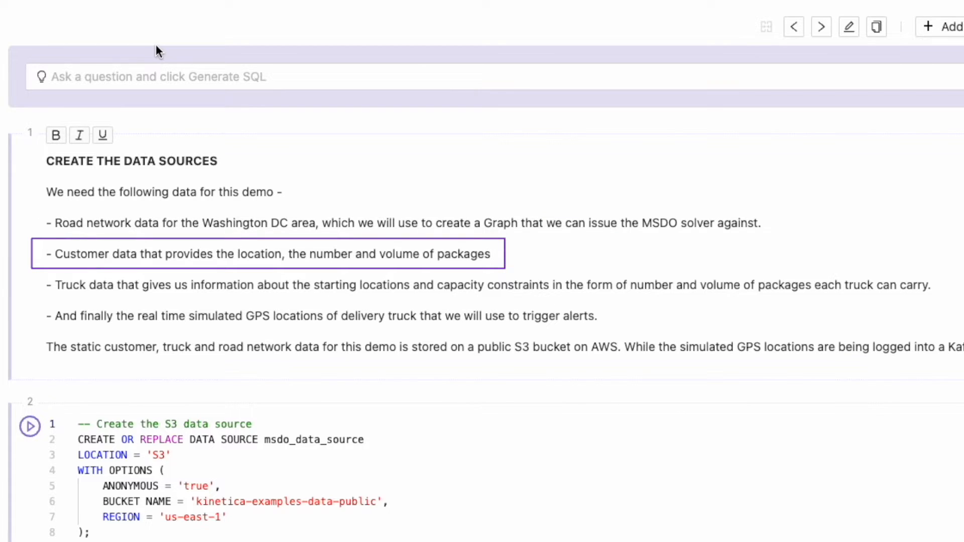
left_click(493, 285)
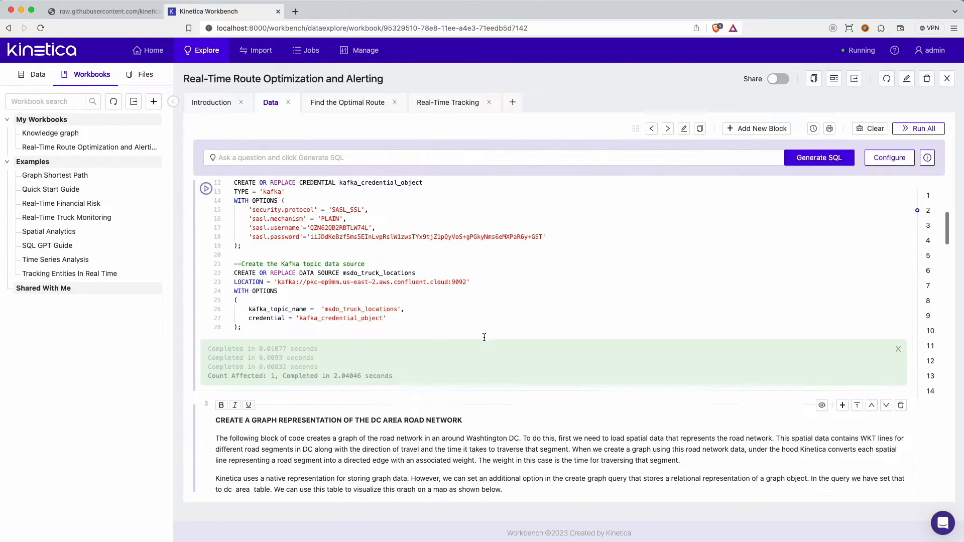
Run the blocks that create and load the dc_shape road table and the customer table
scroll("down", 3)
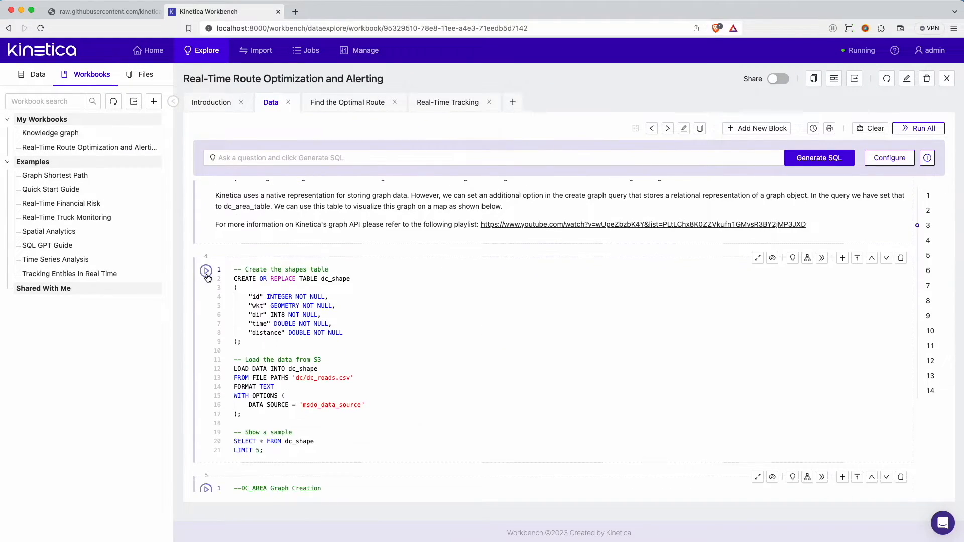
left_click(207, 271)
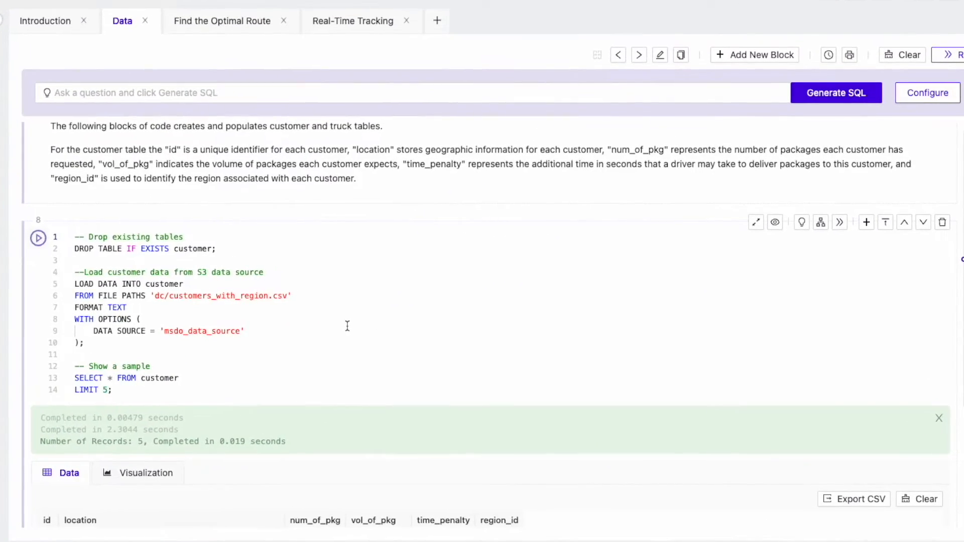
Load and sample the truck table, and refresh the customer and depot locations map
scroll("down", 3)
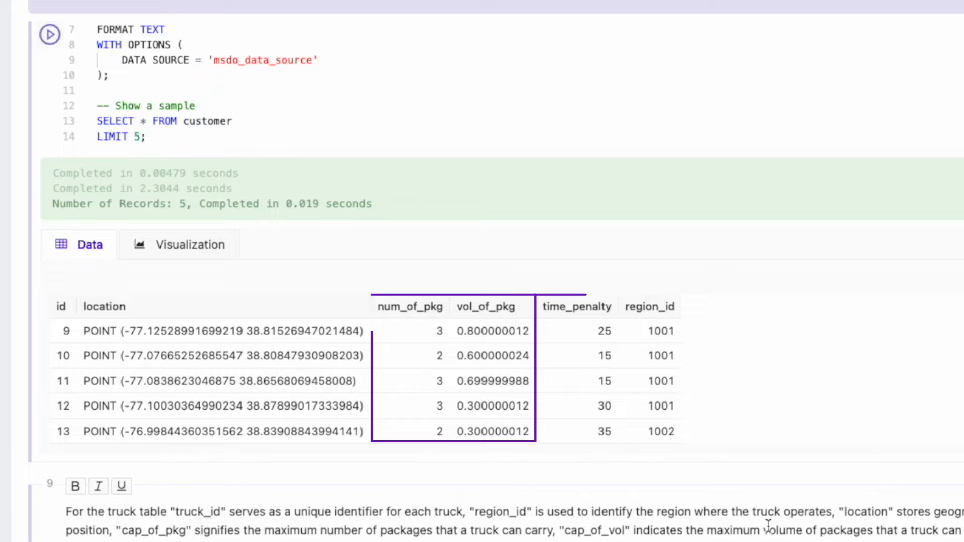
left_click(577, 306)
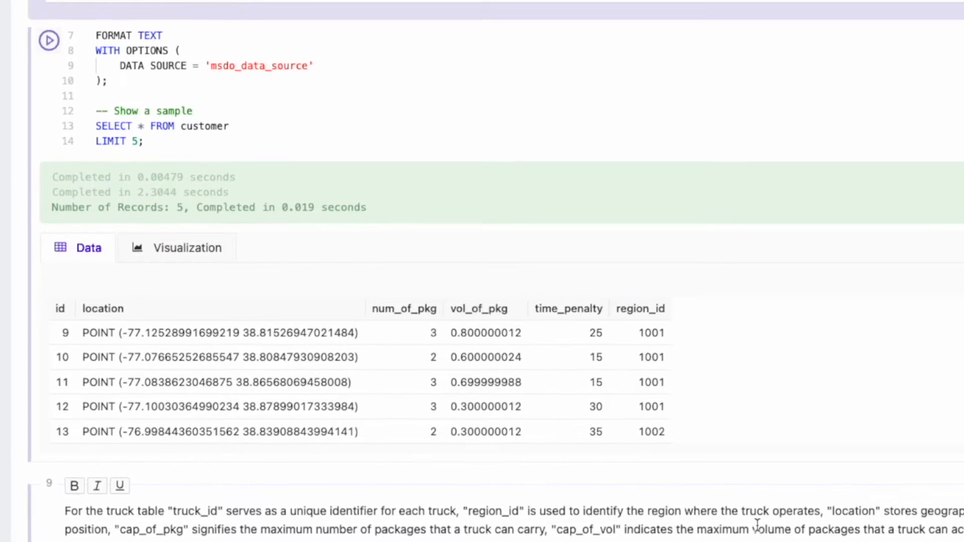
scroll("down", 3)
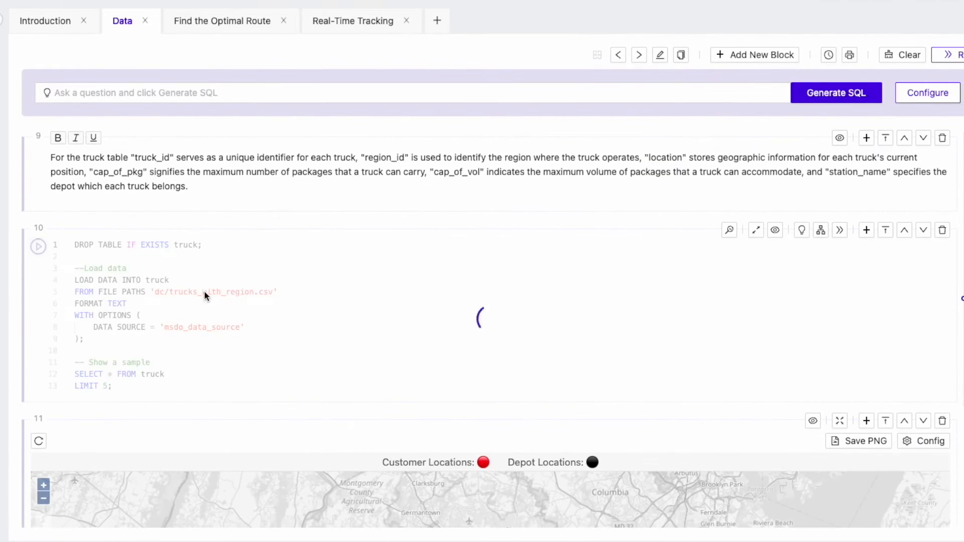
left_click(38, 246)
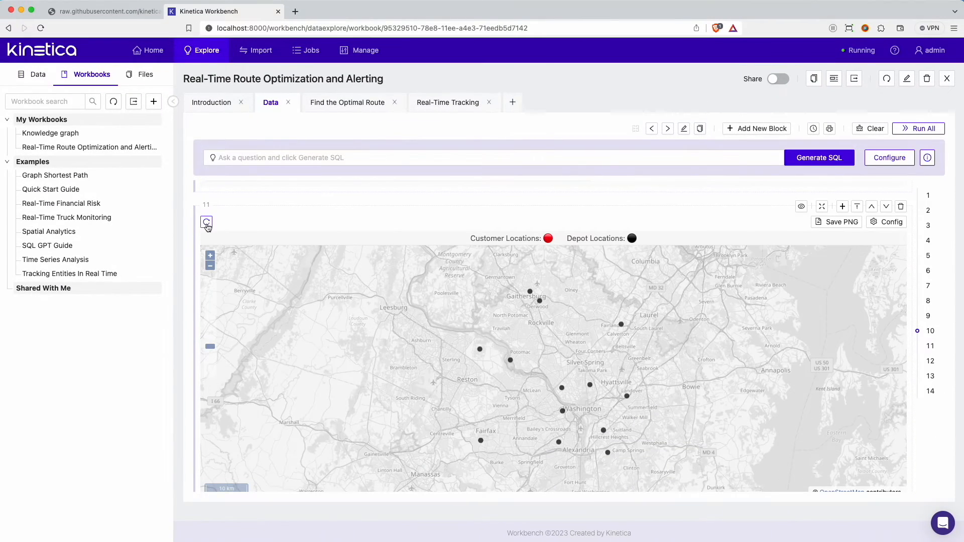
scroll("down", 3)
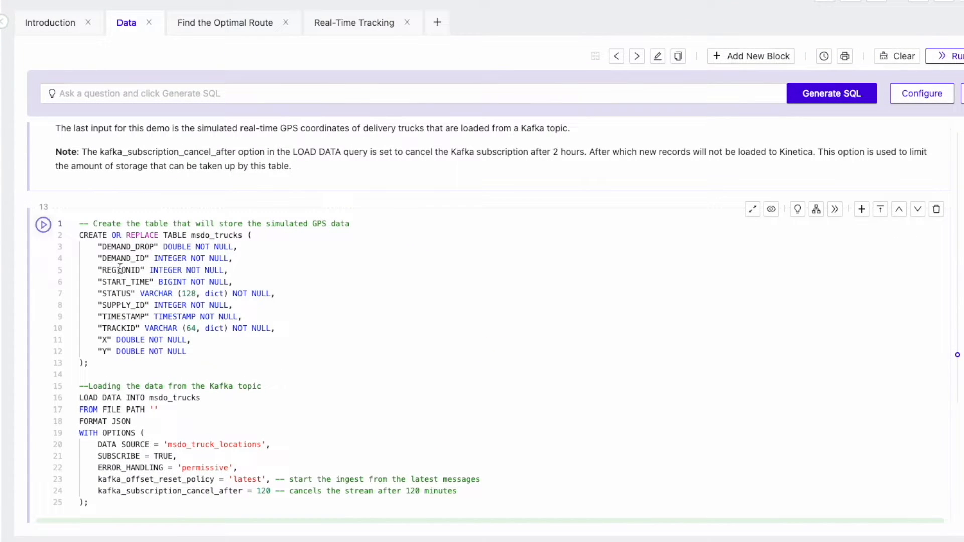
Create the GPS table ingesting the Kafka feed to map current truck positions
left_click(207, 206)
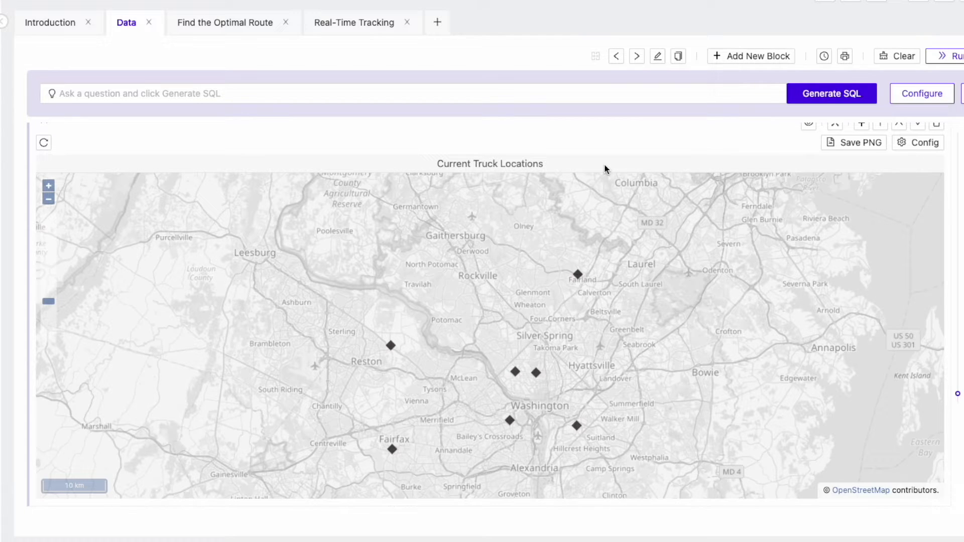
mouse_move(253, 118)
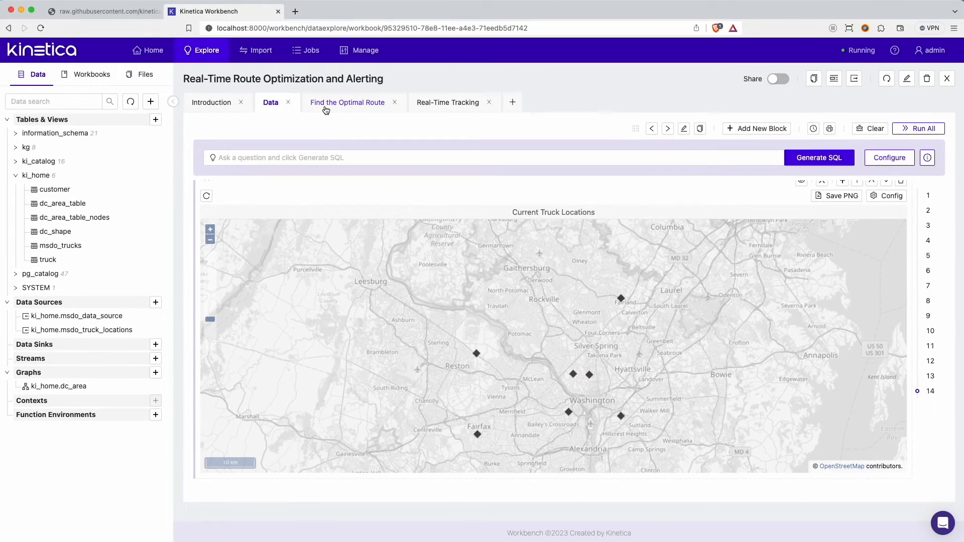
Run the match_supply_demand solver query with turn penalties to build optimal_route
left_click(347, 102)
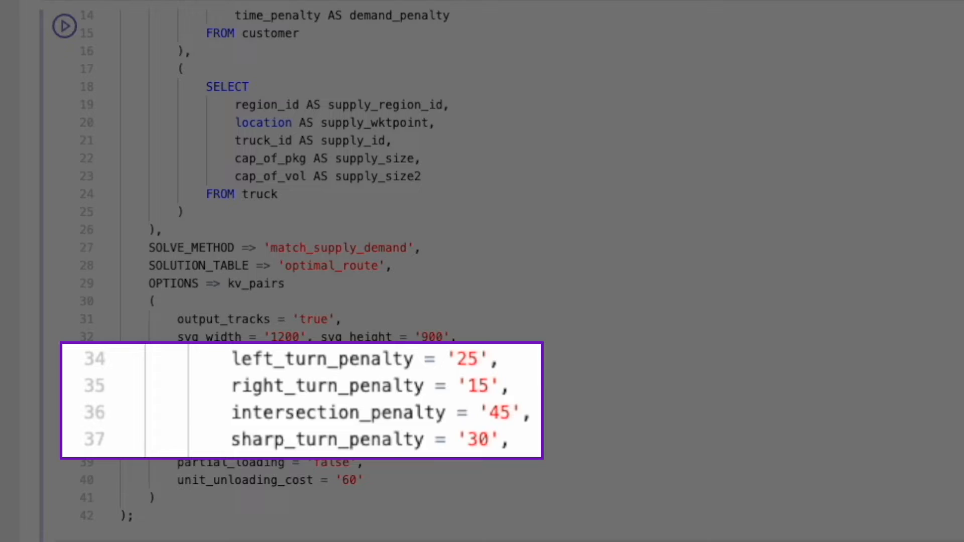
left_click(918, 129)
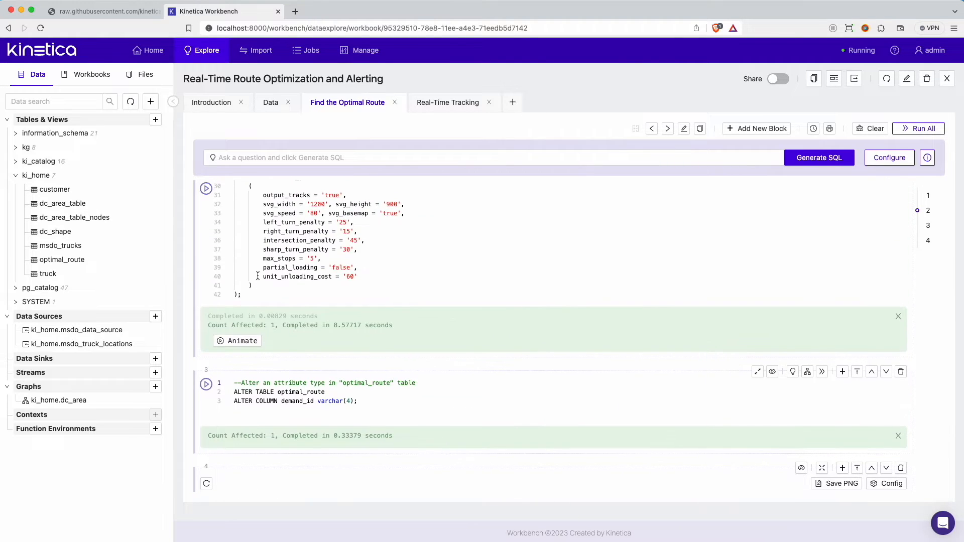
Run ALTER TABLE optimal_route to change demand_id to varchar(4)
left_click(241, 341)
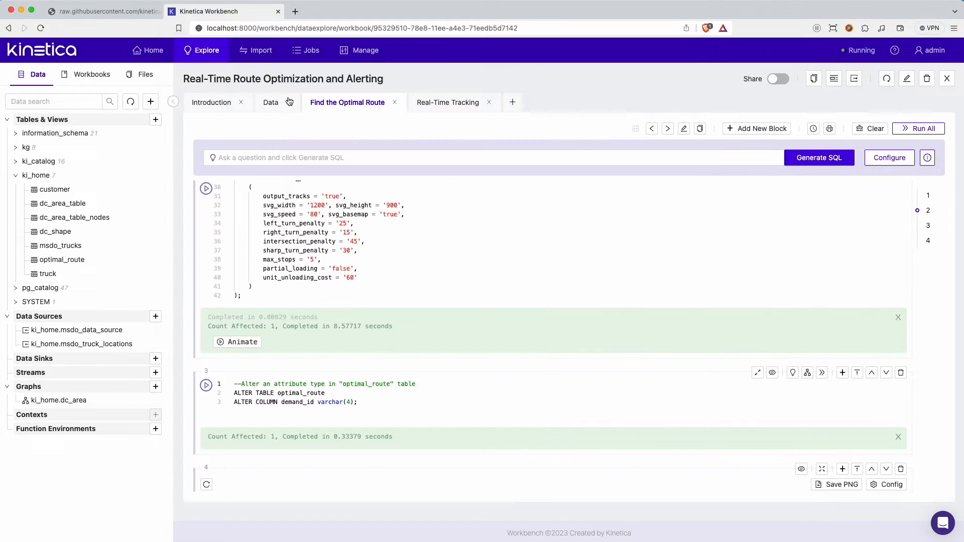
Run the route map, SELECT * FROM optimal_route and start_times query blocks
left_click(448, 102)
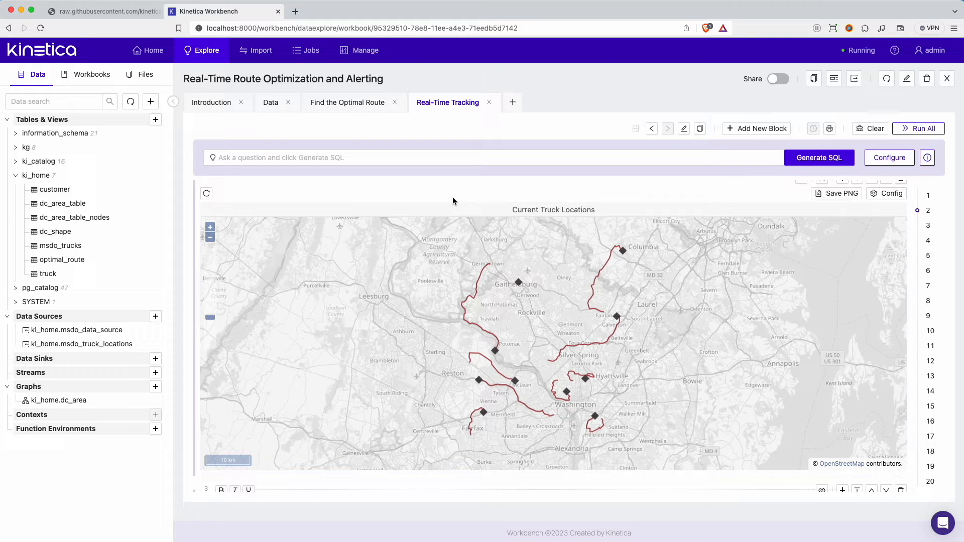
left_click(207, 193)
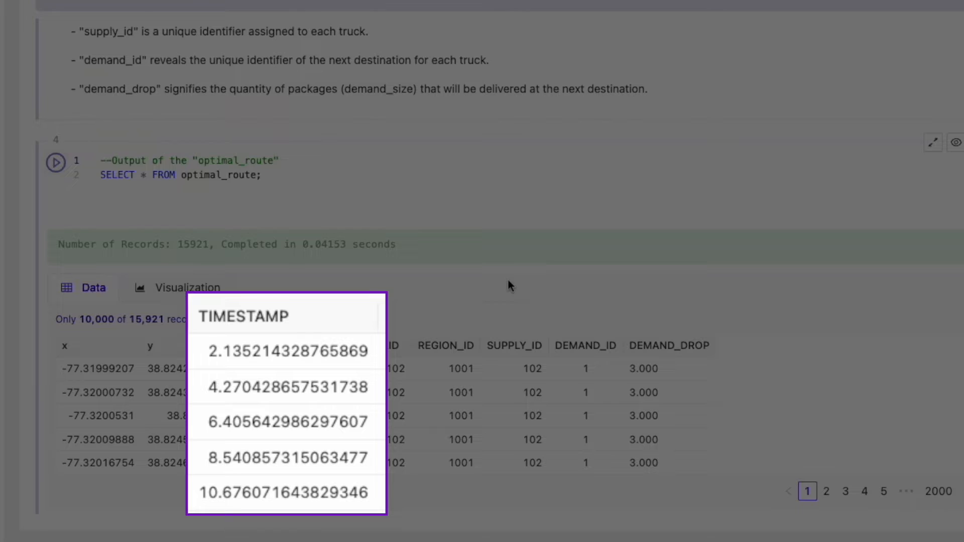
left_click(447, 102)
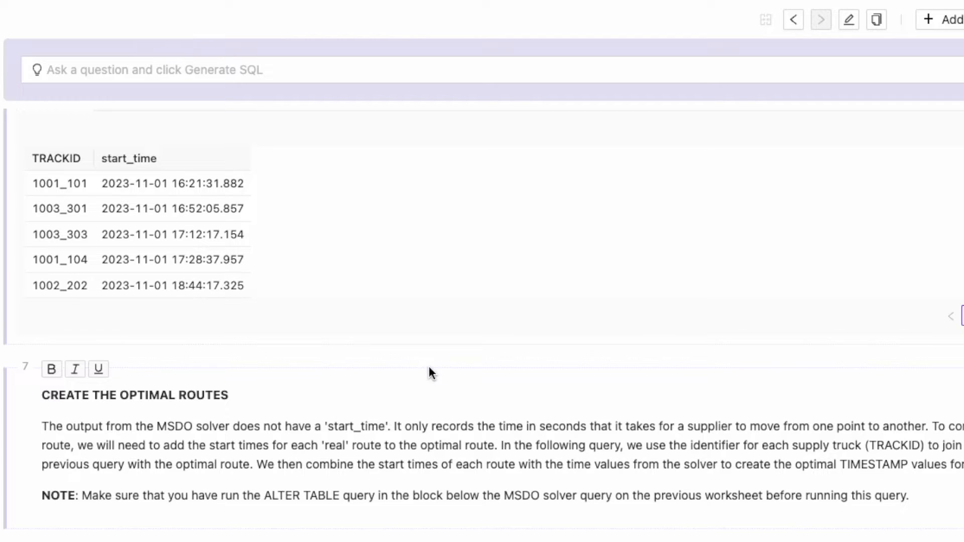
Scroll down to the solver_route materialized view and next_stop table blocks
scroll("down", 3)
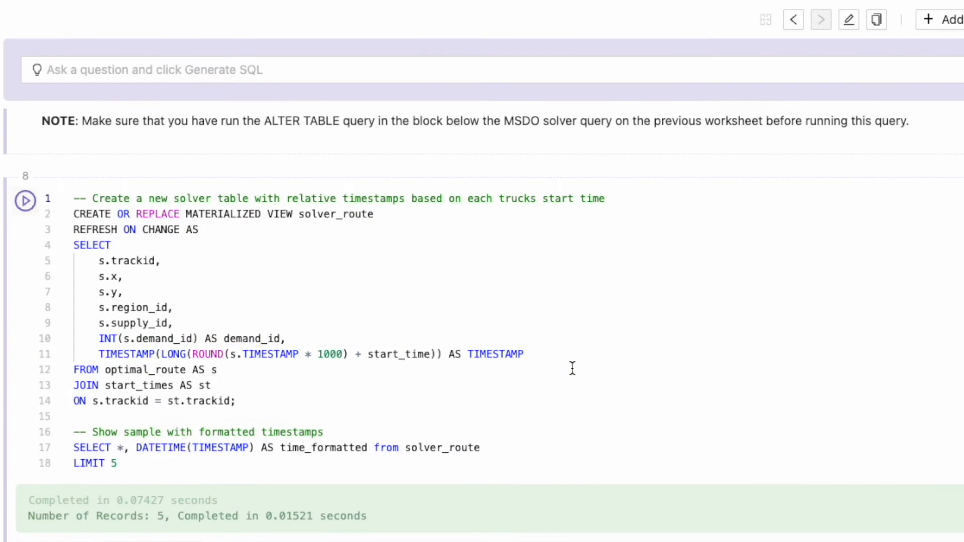
scroll("down", 3)
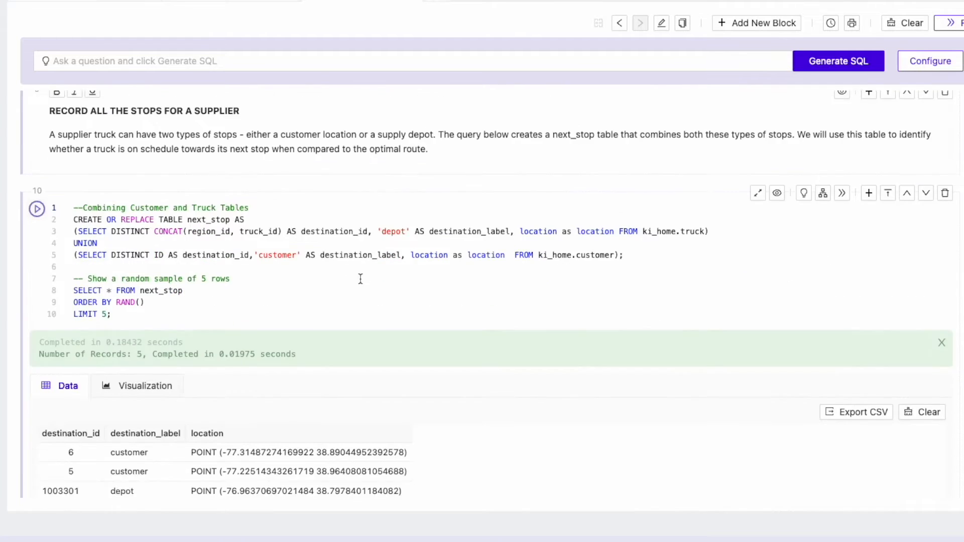
Scroll to block 12 and run the solver_distances materialized view using STXY_DISTANCE
scroll("down", 3)
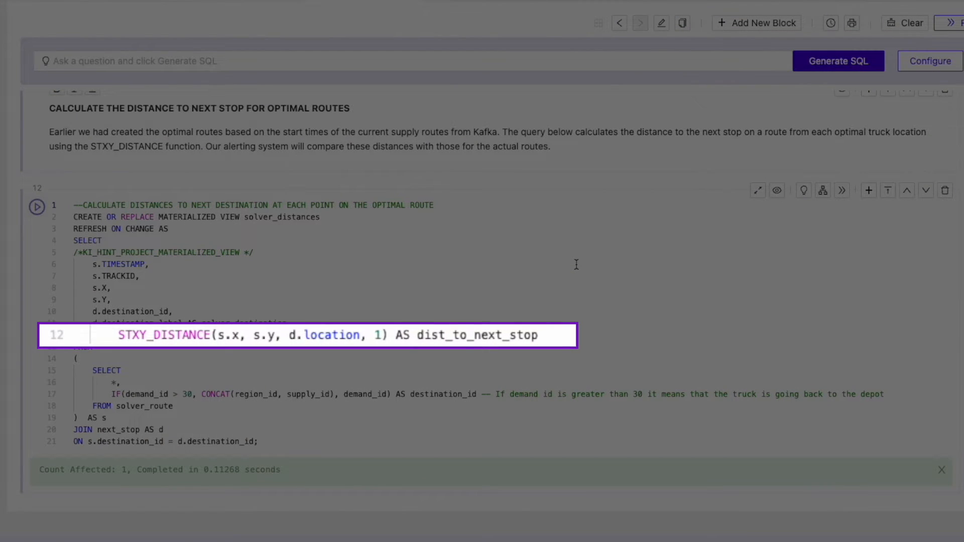
scroll("down", 3)
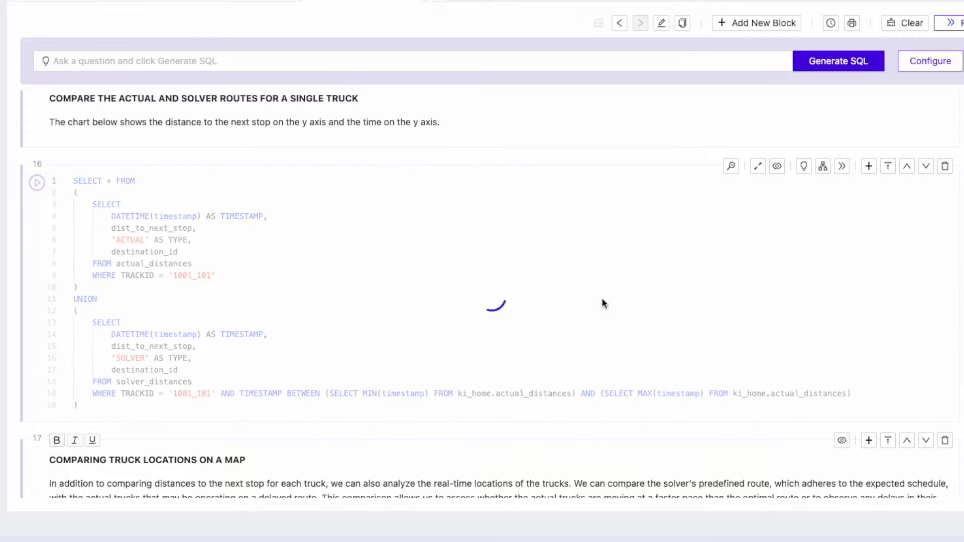
Chart truck 1001_101's actual versus solver next-stop distance, then create route_compare
left_click(36, 181)
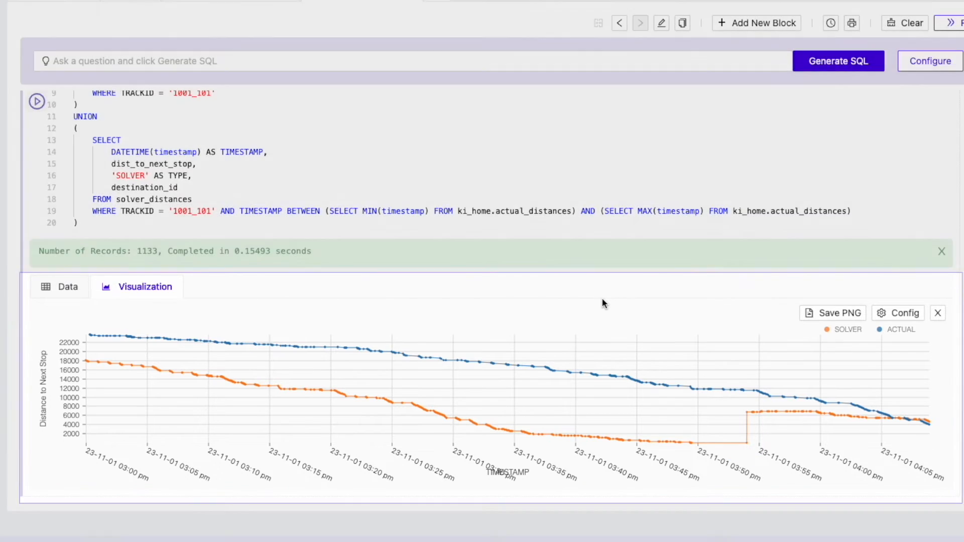
scroll("down", 3)
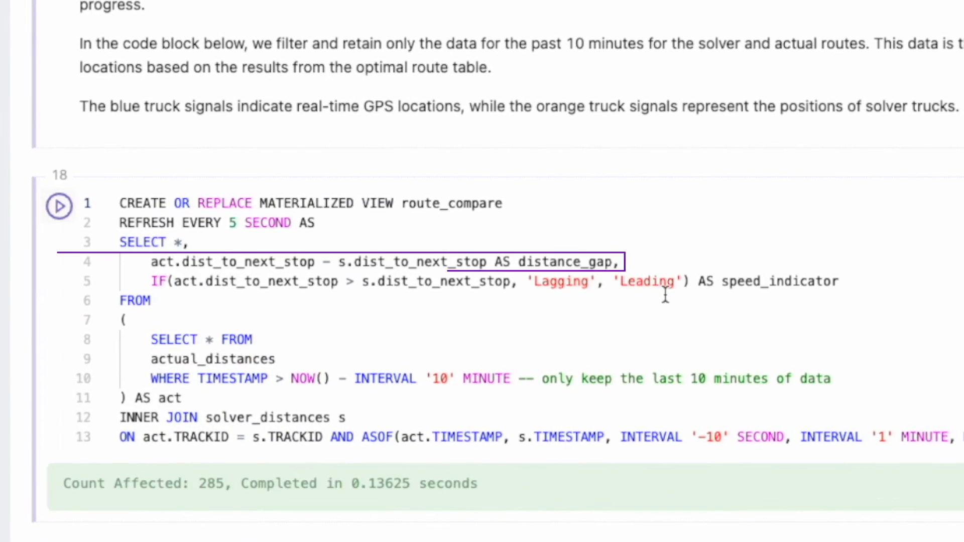
Open Webhook.site to generate a unique webhook URL for truck alerts
left_click(664, 282)
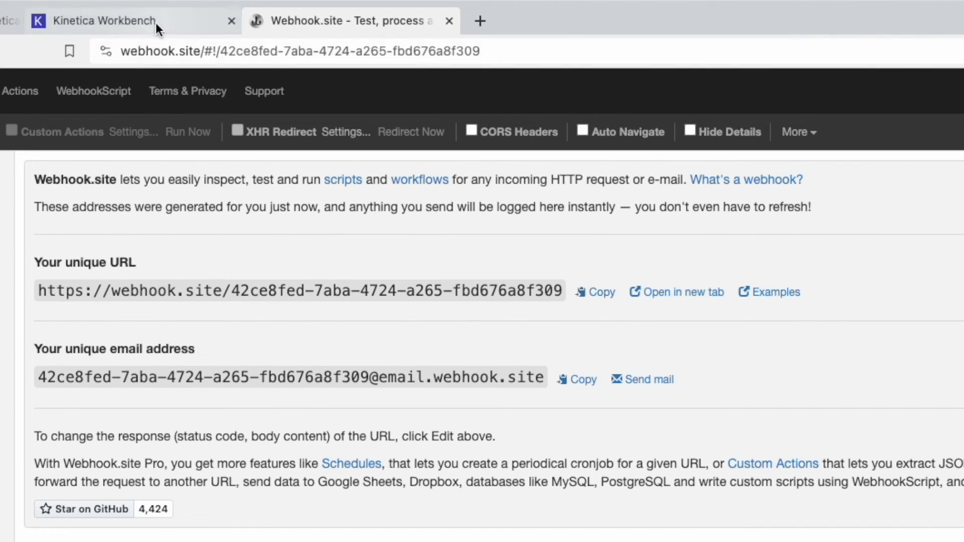
left_click(104, 20)
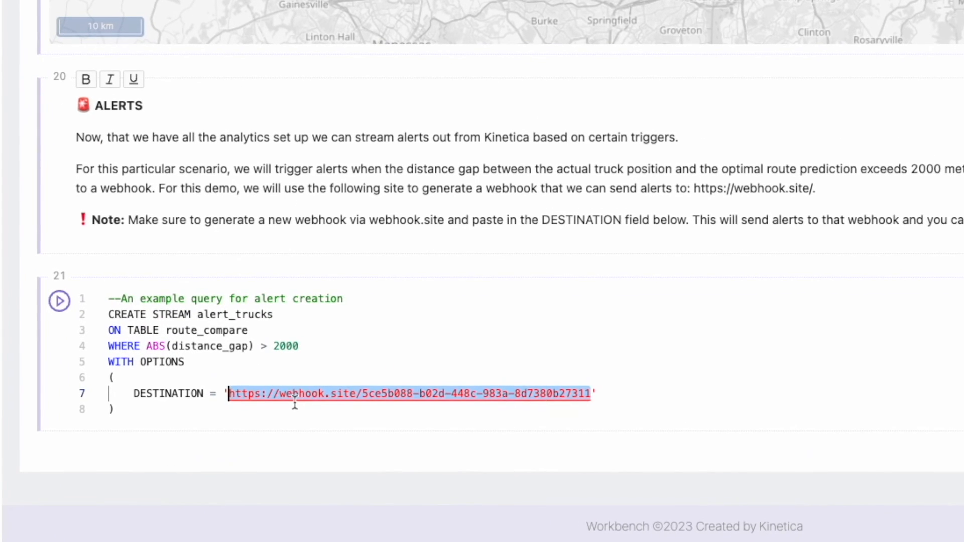
type("https://webhook.site/42ce8fed-7aba-4724-a265-fbd676a8f309")
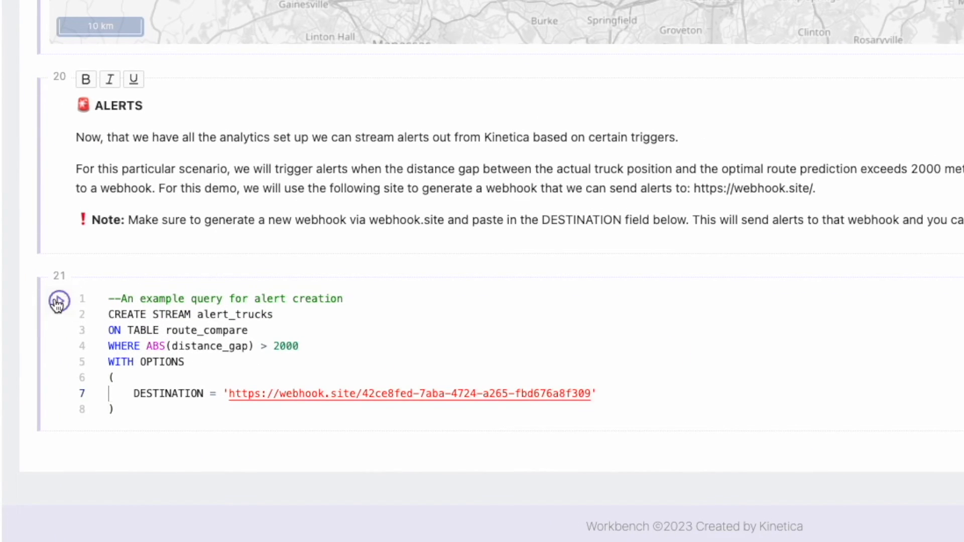
left_click(59, 301)
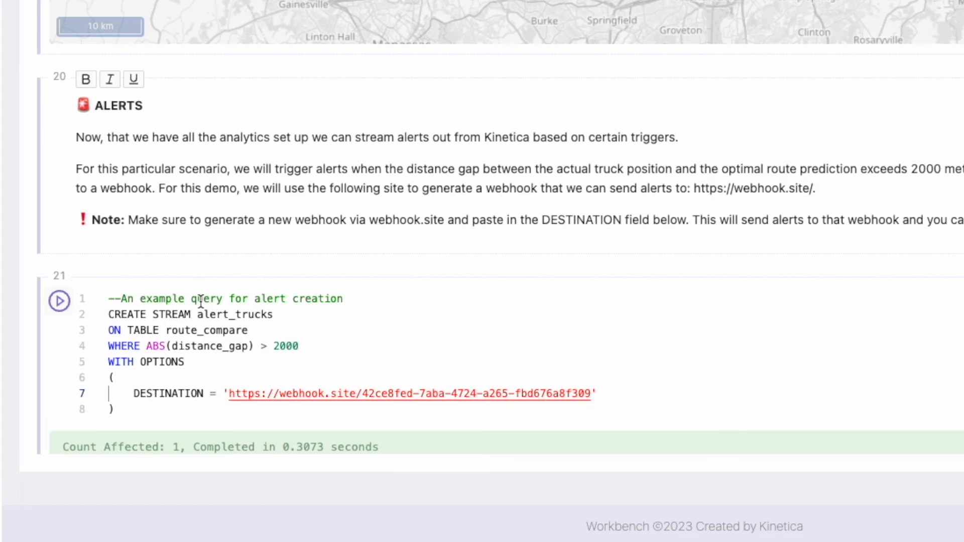
scroll("down", 3)
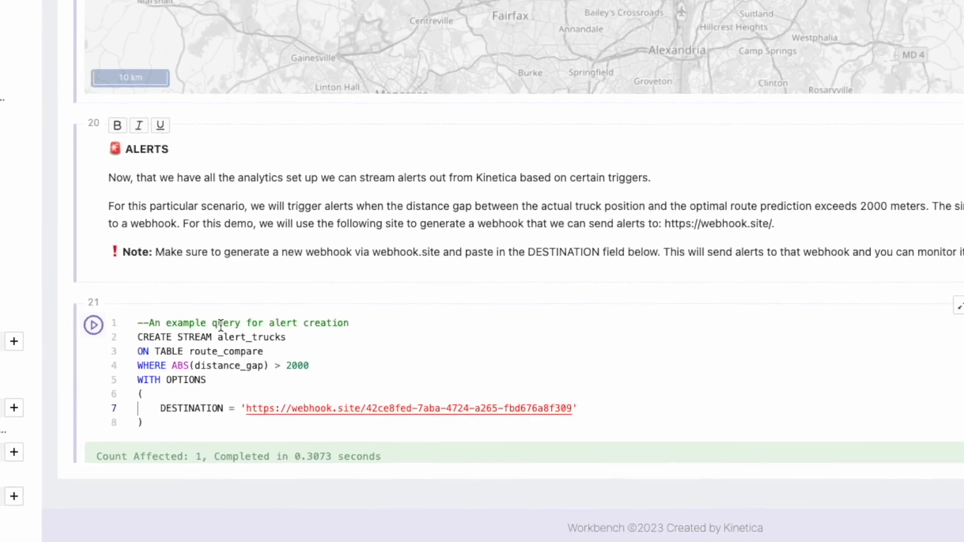